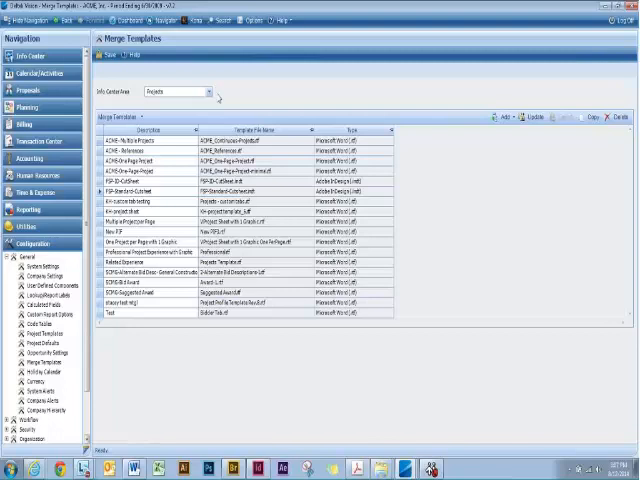
mouse_move(211, 98)
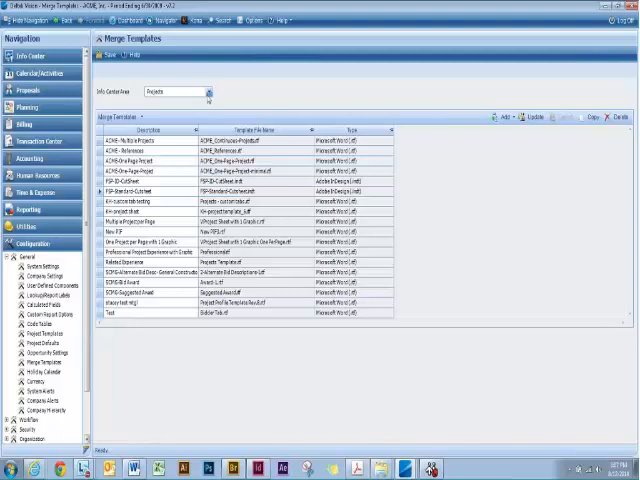
- Show the Employees info center templates and start a new merge template
left_click(207, 90)
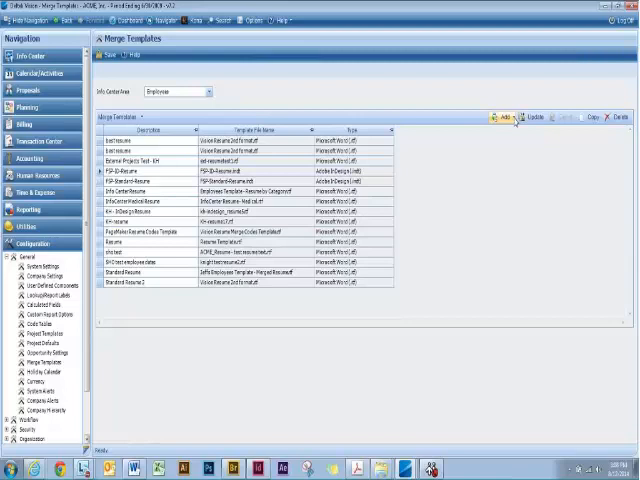
left_click(502, 113)
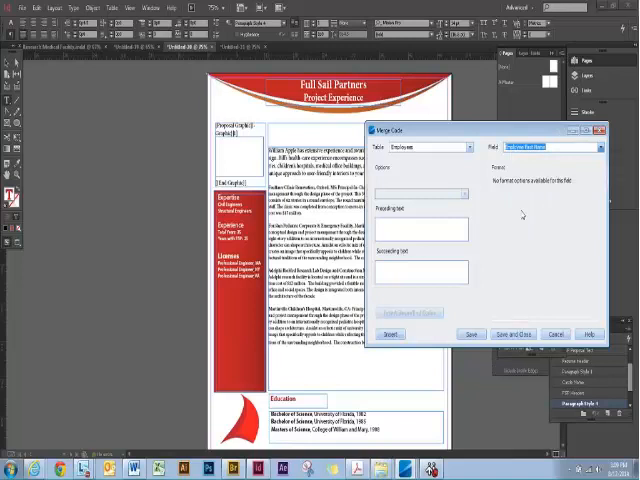
- Insert the Employee First Name merge code, then set the next code's field to Employee Last Name
left_click(394, 334)
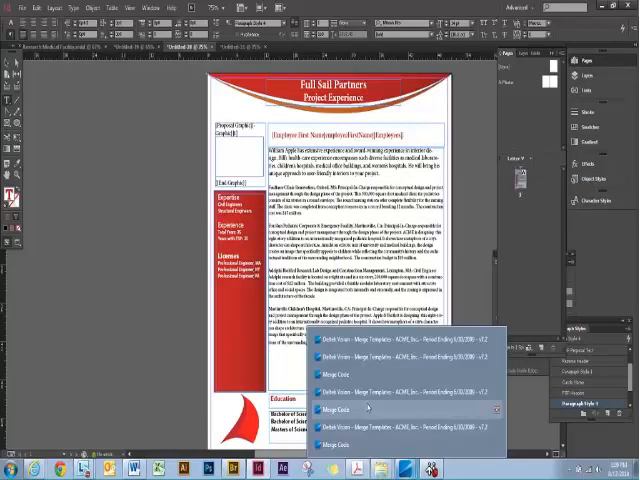
left_click(340, 407)
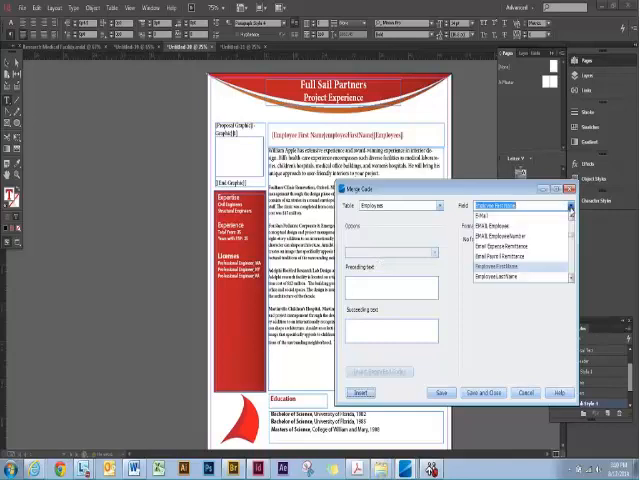
left_click(520, 268)
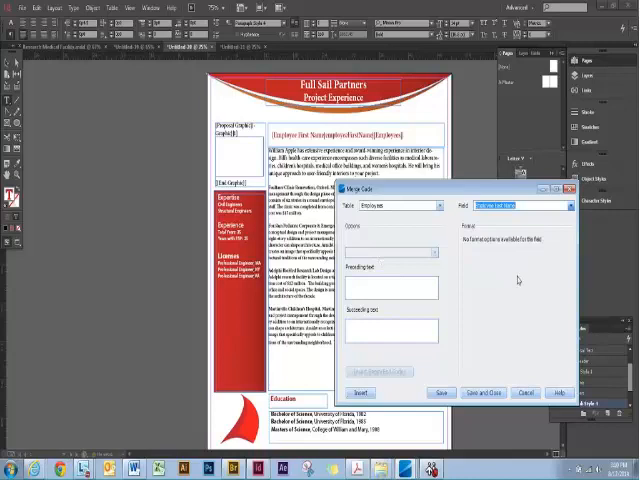
left_click(363, 392)
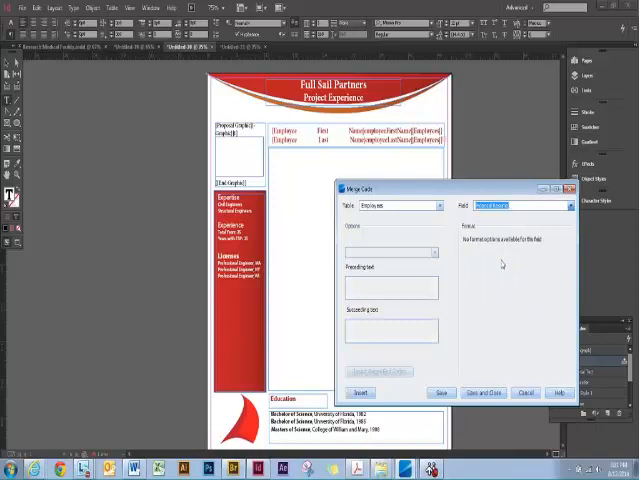
- Insert the Proposal Resume merge code into the body text frame below the name codes
left_click(360, 392)
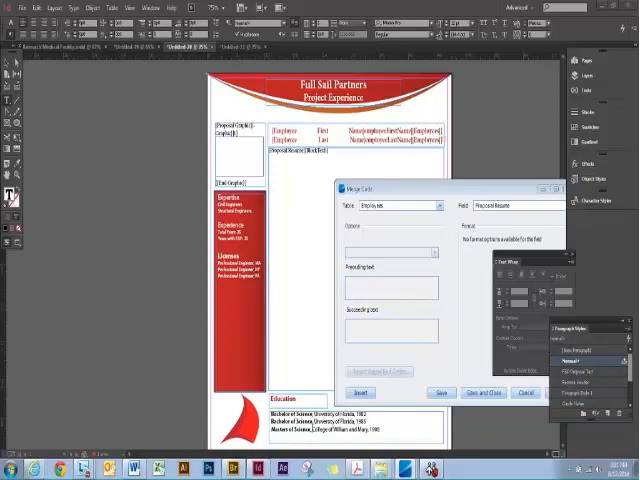
left_click(527, 393)
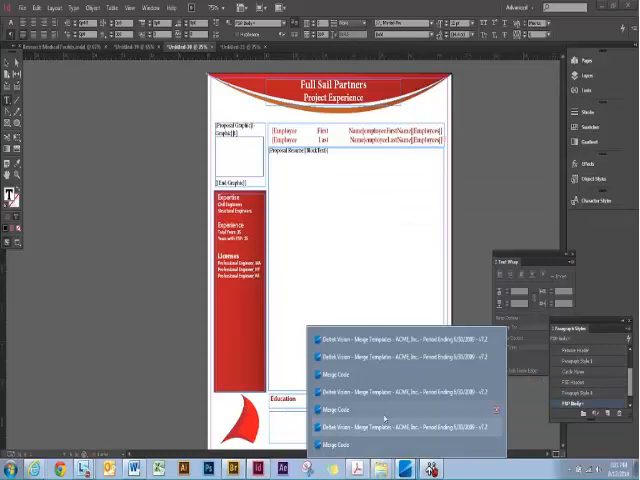
- Insert Degrees begin/end codes with degree and institution fields in the Education frame
left_click(333, 406)
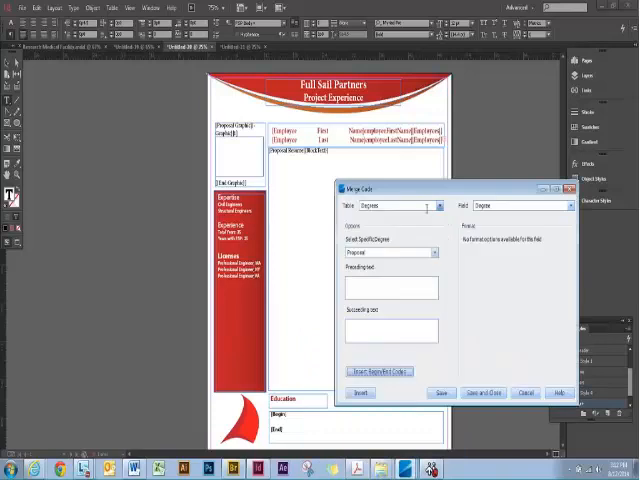
left_click(551, 204)
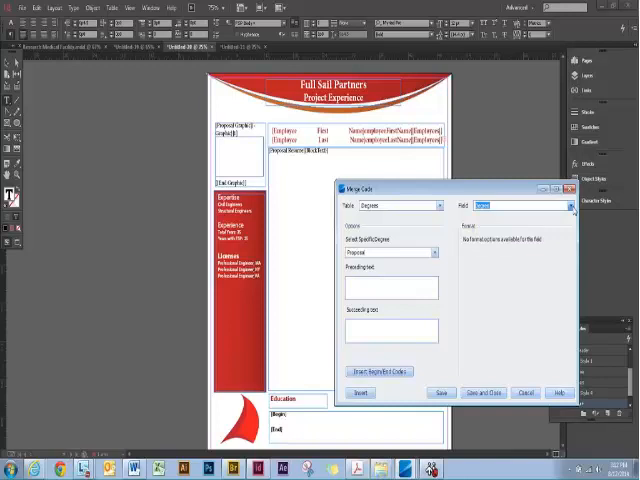
left_click(360, 393)
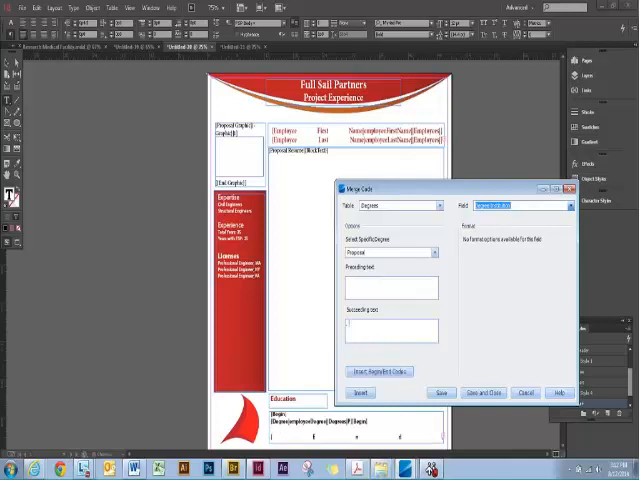
left_click(565, 205)
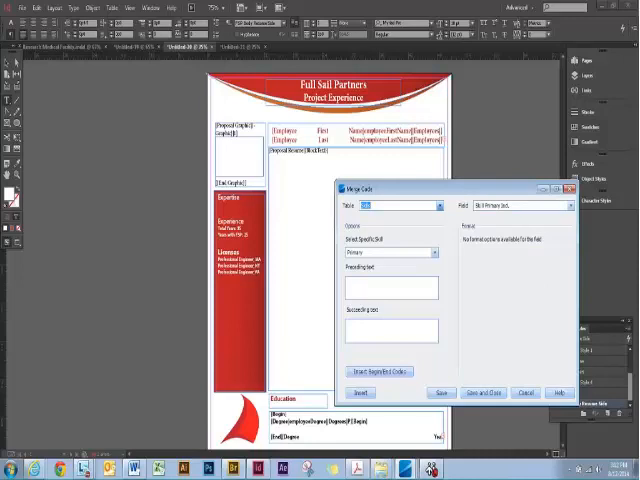
- Set the merge code table to Skills for the Expertise begin/end block
left_click(564, 204)
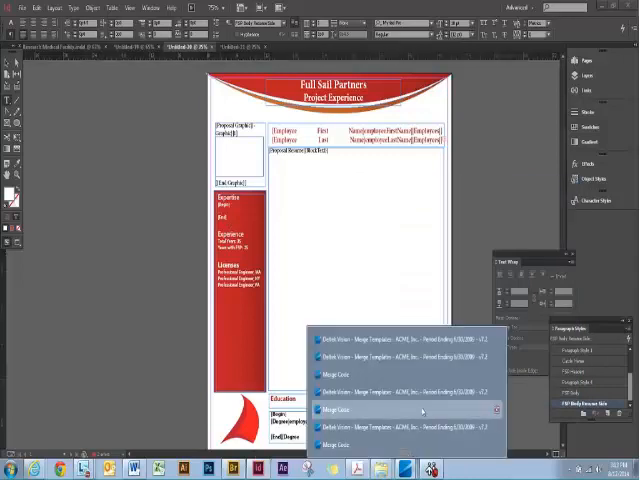
left_click(354, 404)
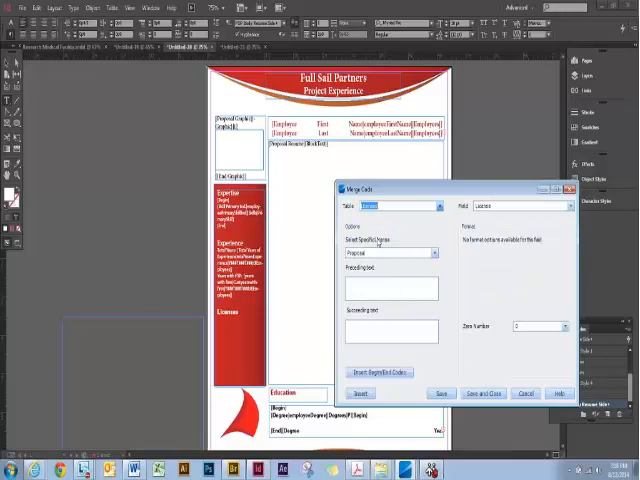
- Insert Licenses begin/end codes and the license state field in the Licenses block
left_click(565, 205)
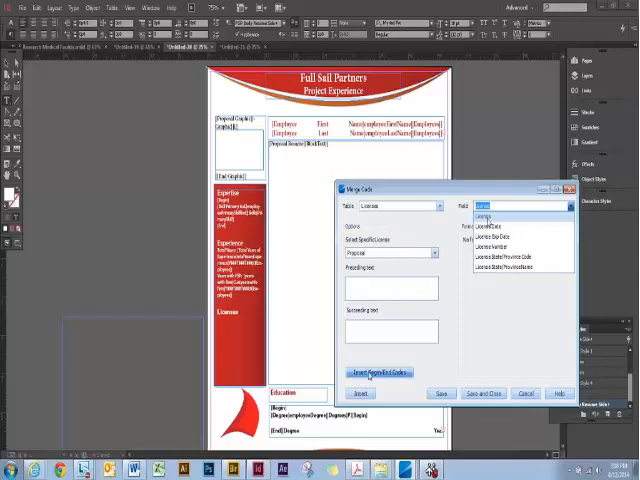
left_click(520, 213)
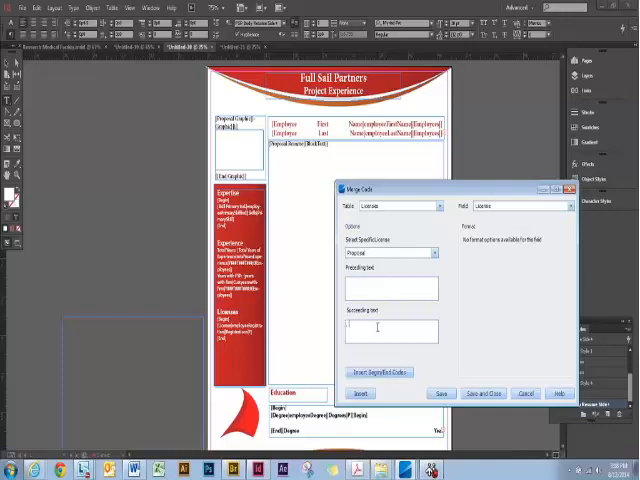
mouse_move(555, 215)
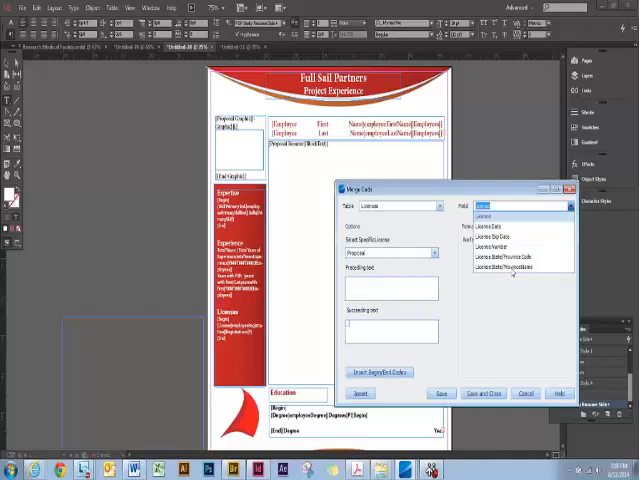
left_click(510, 268)
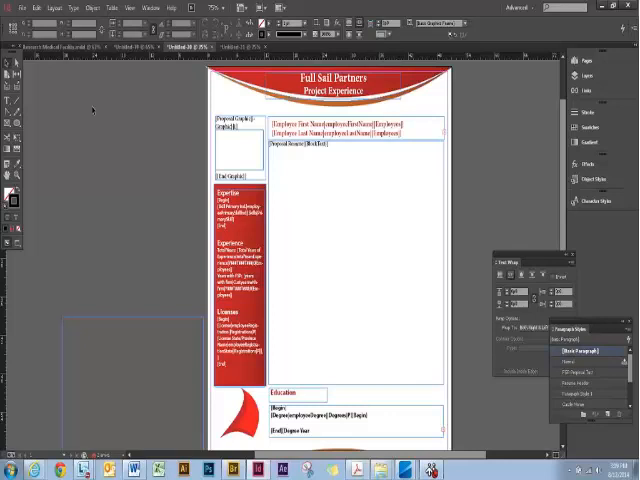
mouse_move(501, 186)
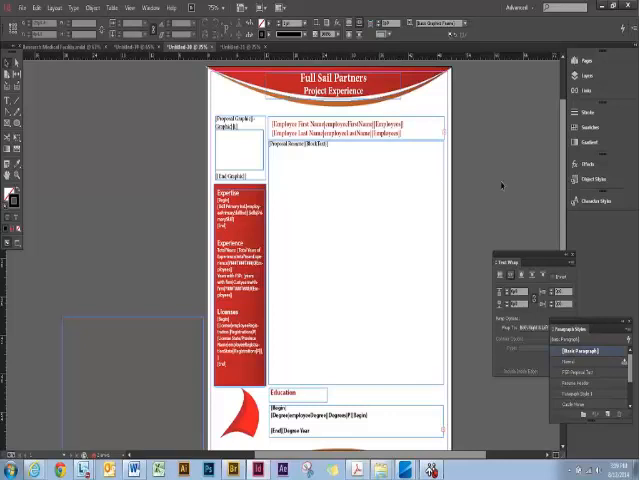